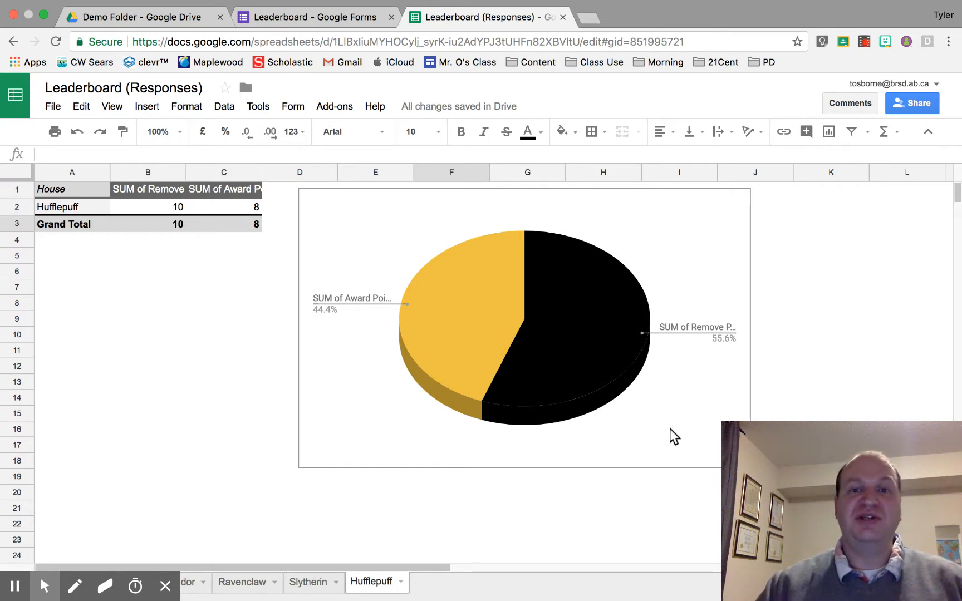
mouse_move(759, 204)
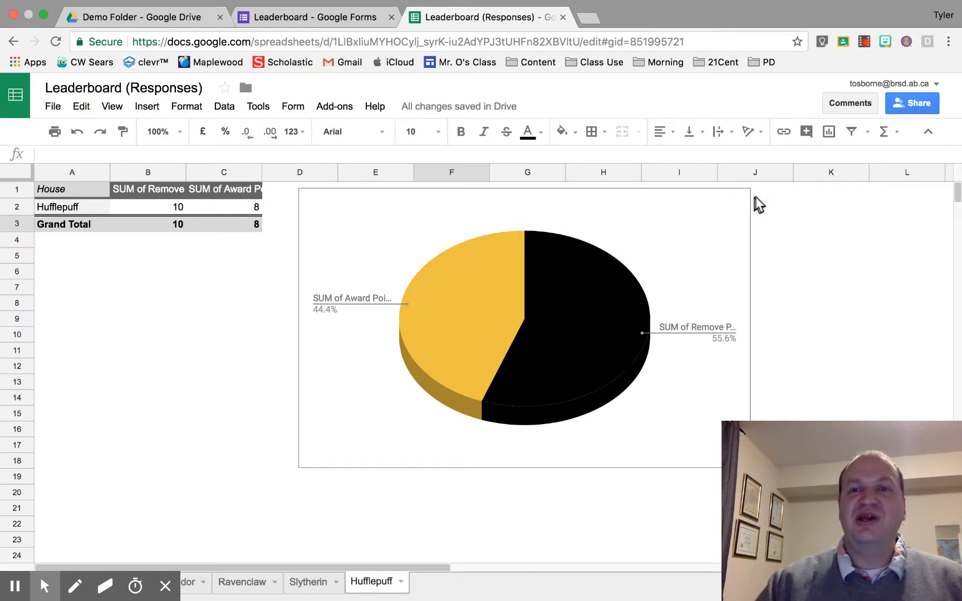
mouse_move(409, 263)
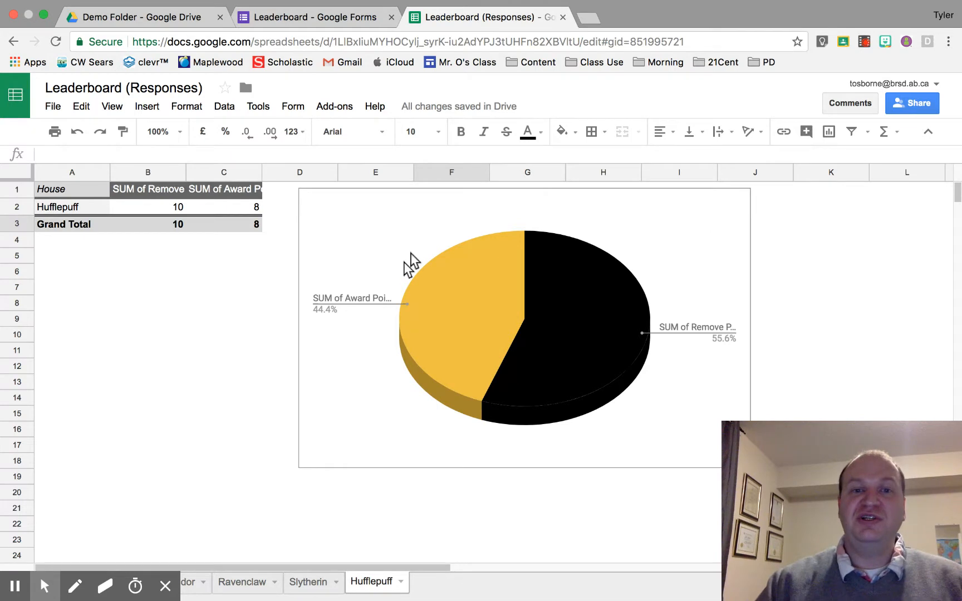
mouse_move(675, 239)
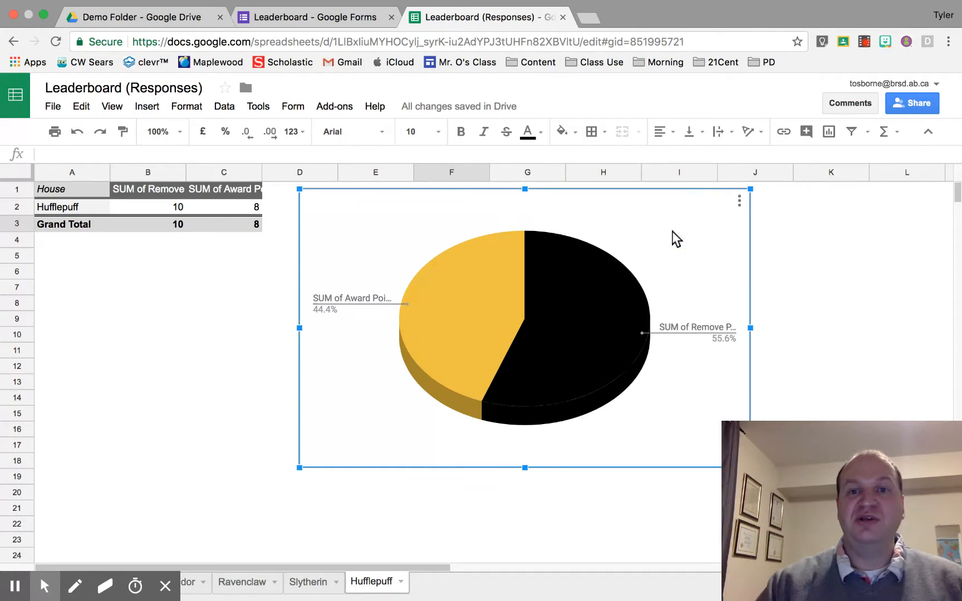
mouse_move(595, 199)
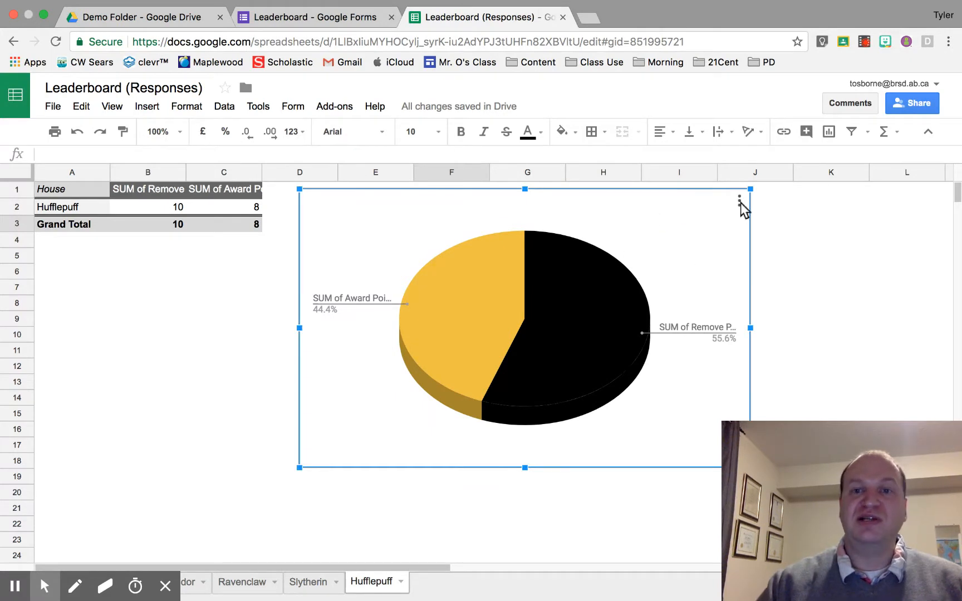
Open Publish chart for the Hufflepuff pie chart and switch to the Embed tab
click(739, 199)
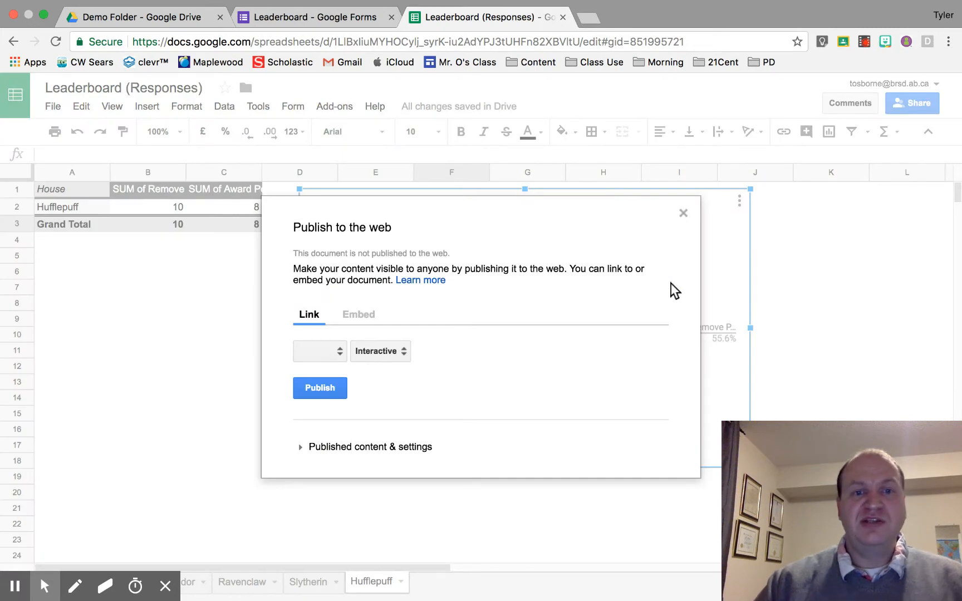
mouse_move(462, 301)
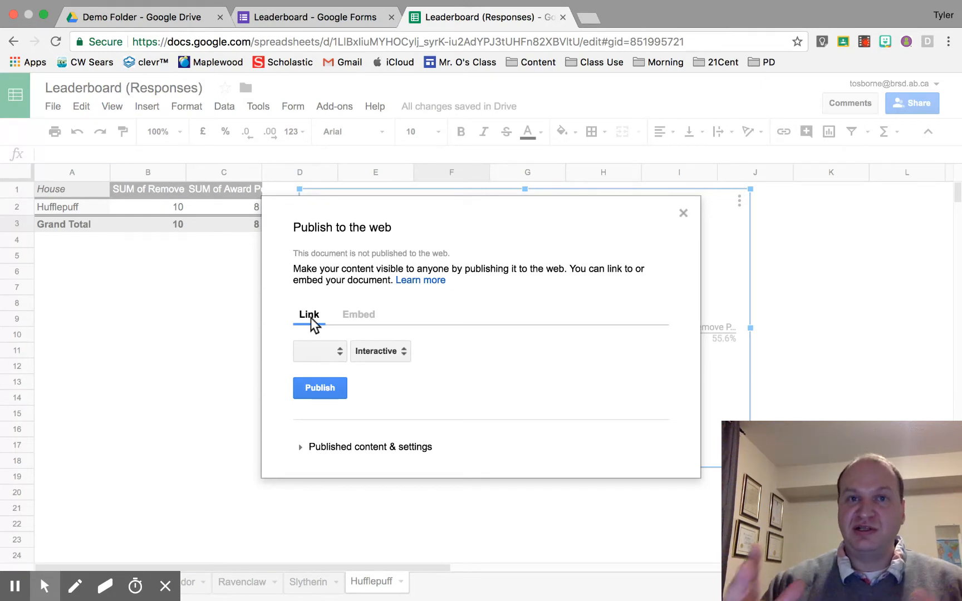
click(357, 314)
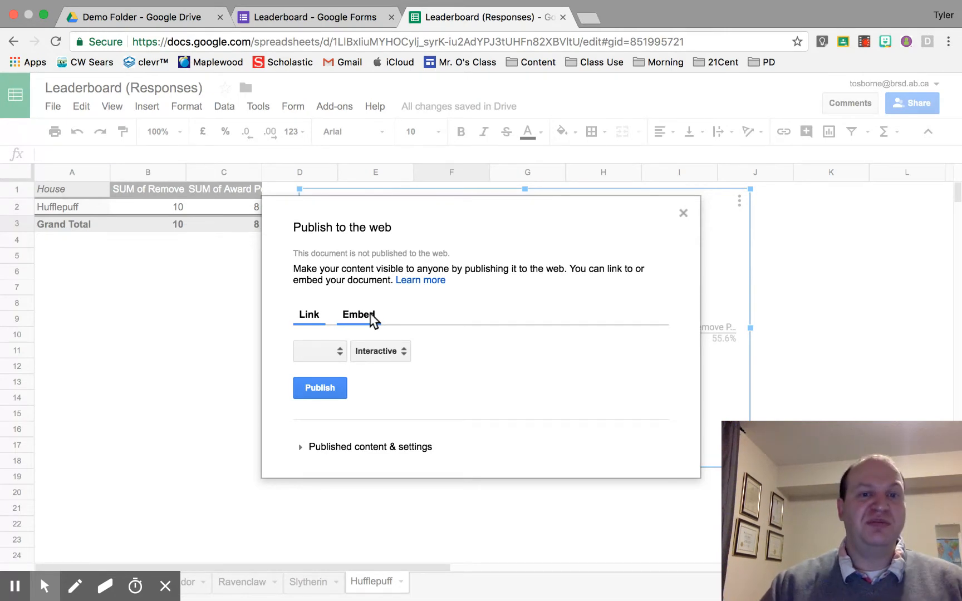
click(356, 314)
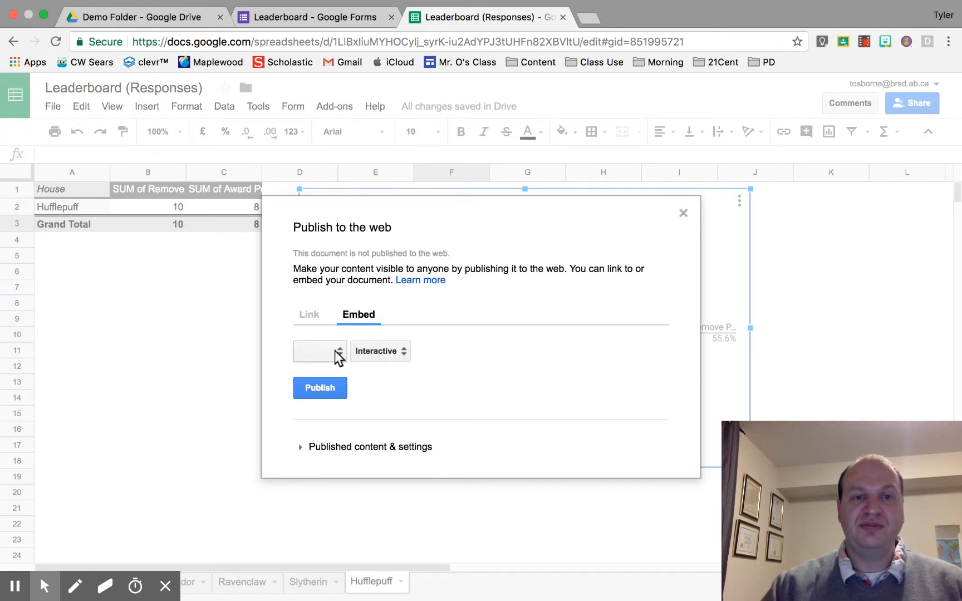
click(319, 351)
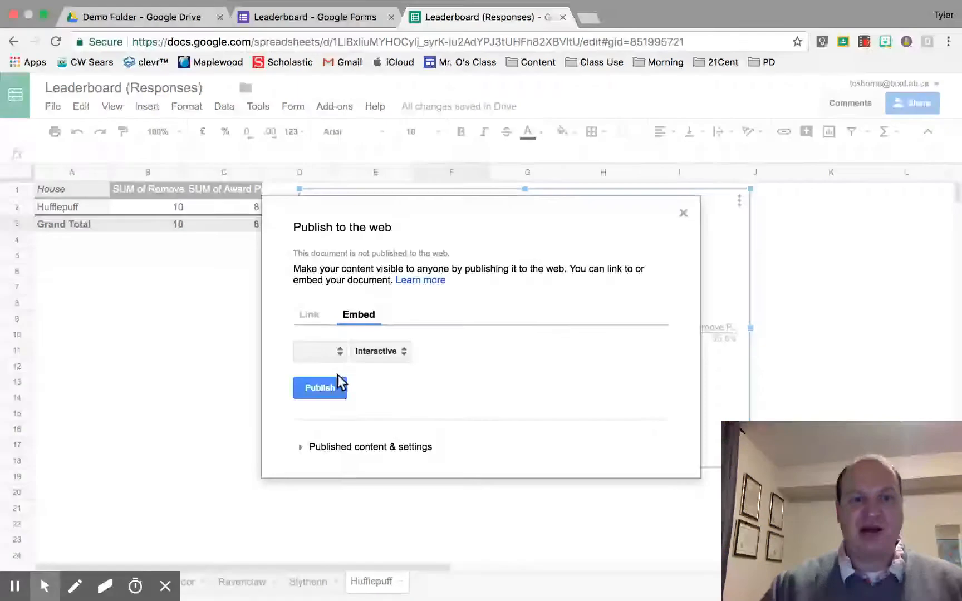
Publish the Hufflepuff pie chart and confirm to generate its iframe embed code
click(319, 388)
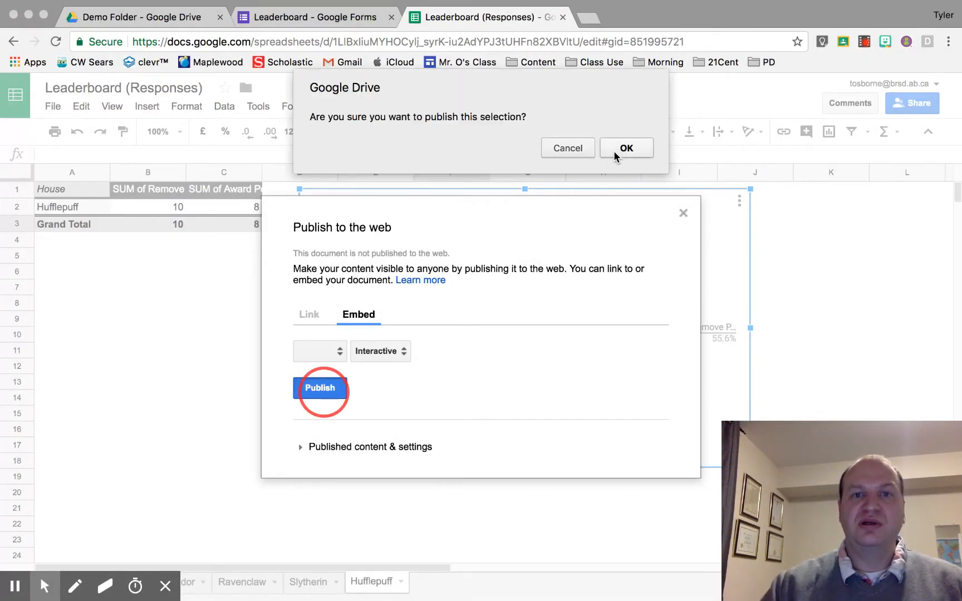
click(625, 147)
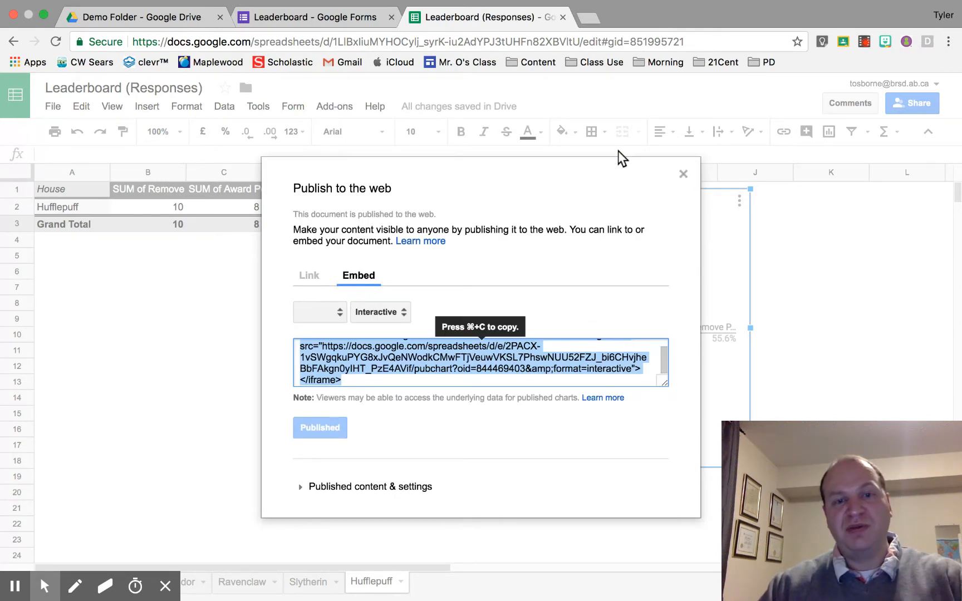
mouse_move(425, 262)
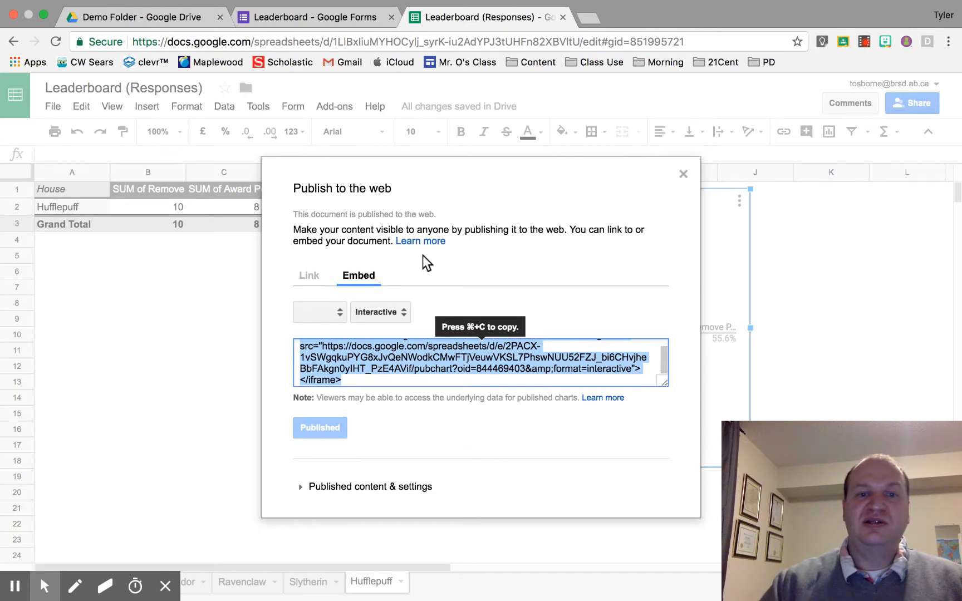
mouse_move(497, 28)
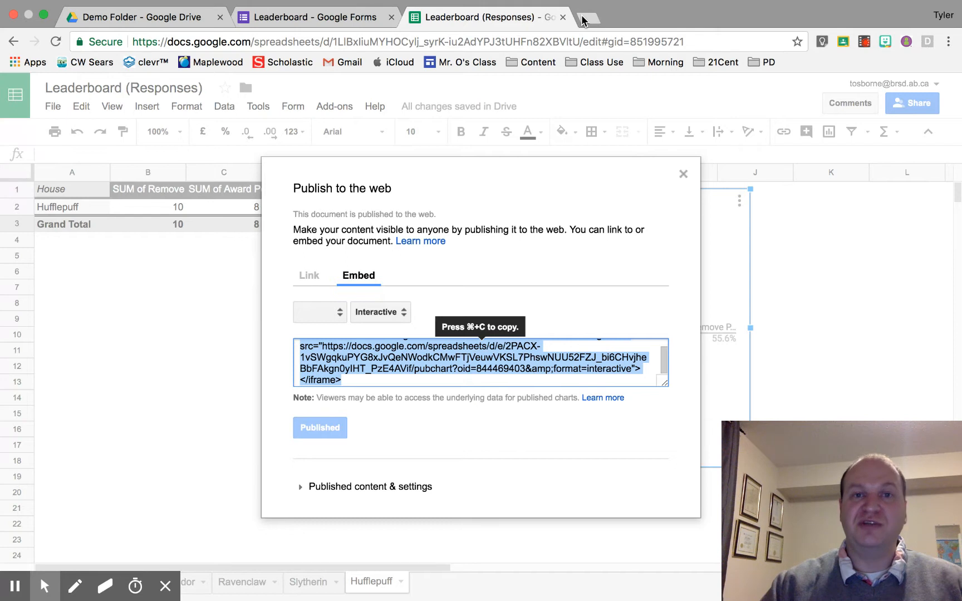
Load the 21Cent Test Google Site editor in a new browser tab
click(141, 16)
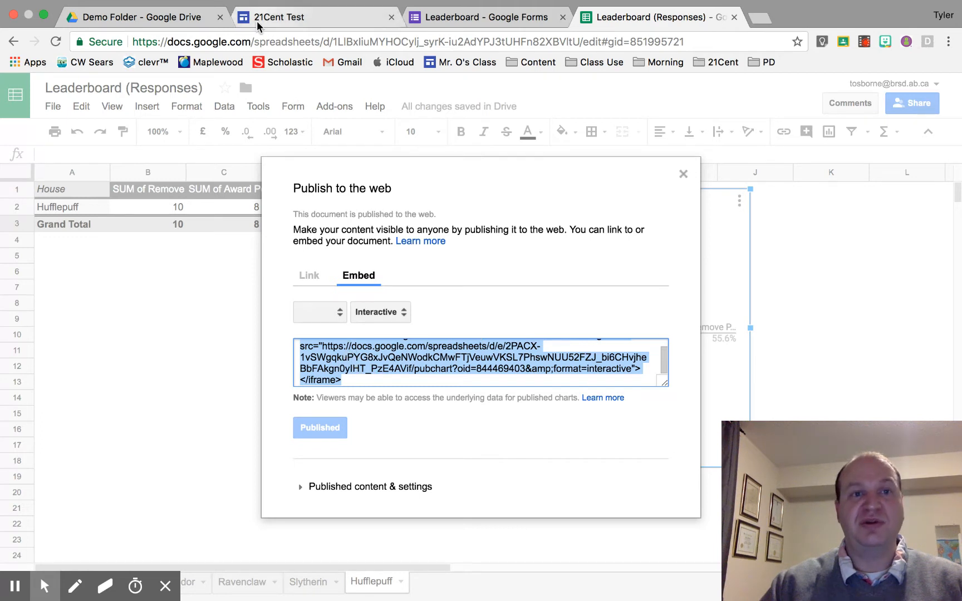
click(277, 17)
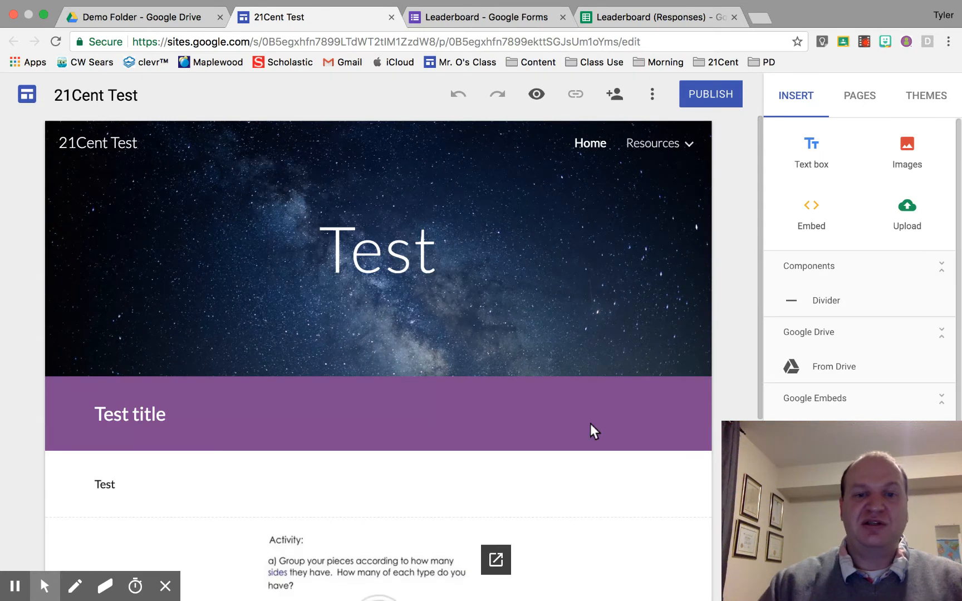
Add an Embed below the activity section and paste the chart's iframe code
scroll(down, 3)
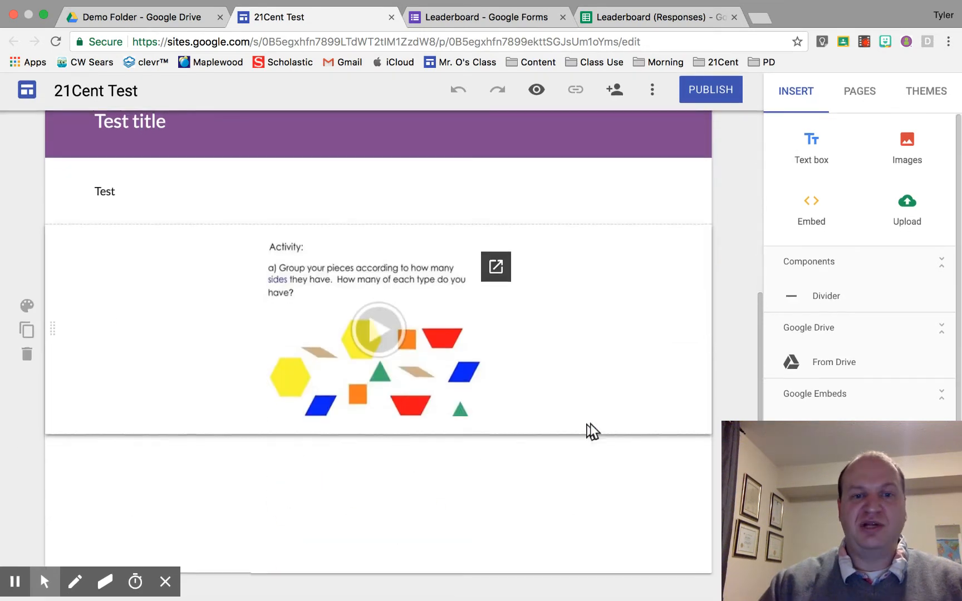
click(393, 480)
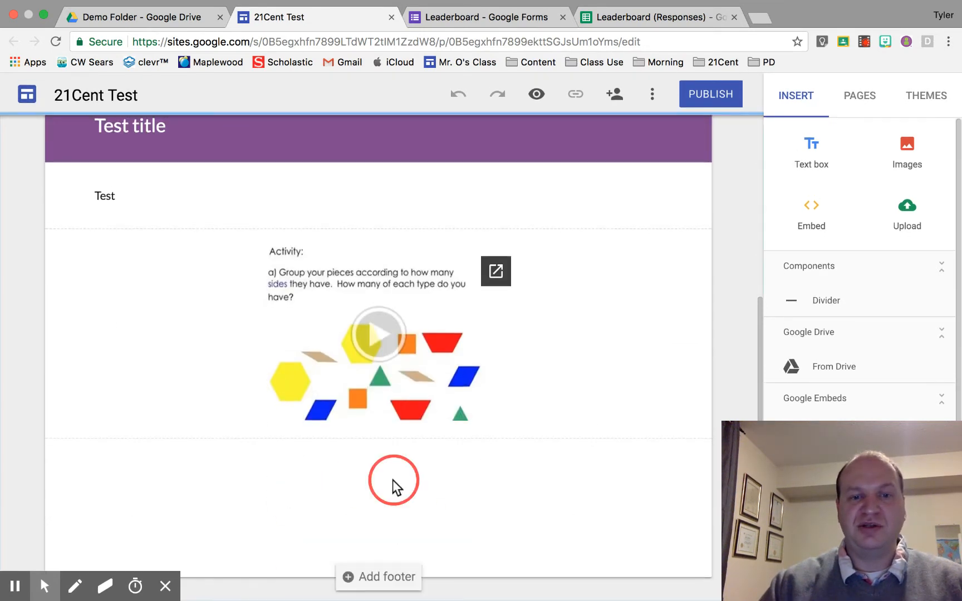
click(392, 482)
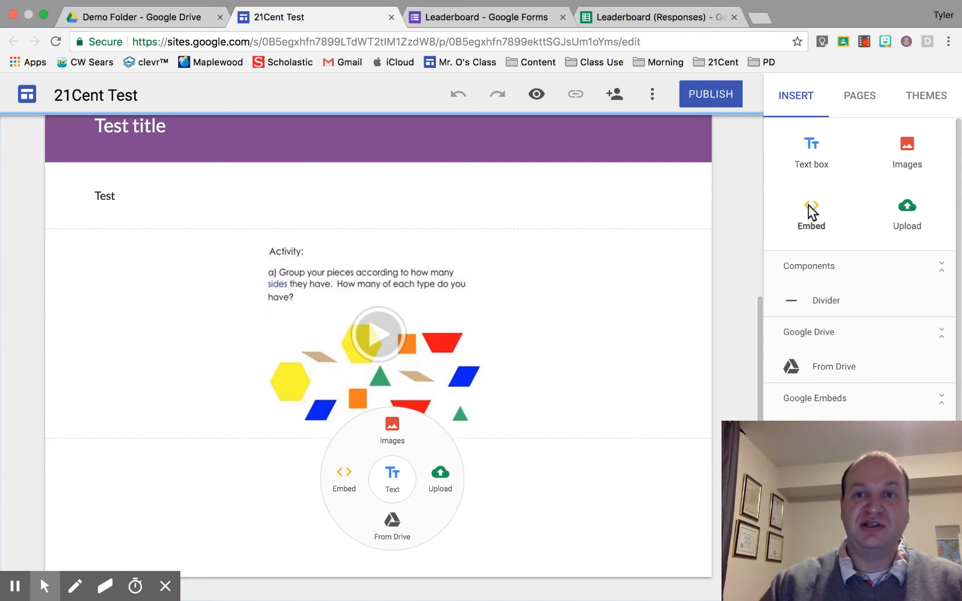
mouse_move(343, 473)
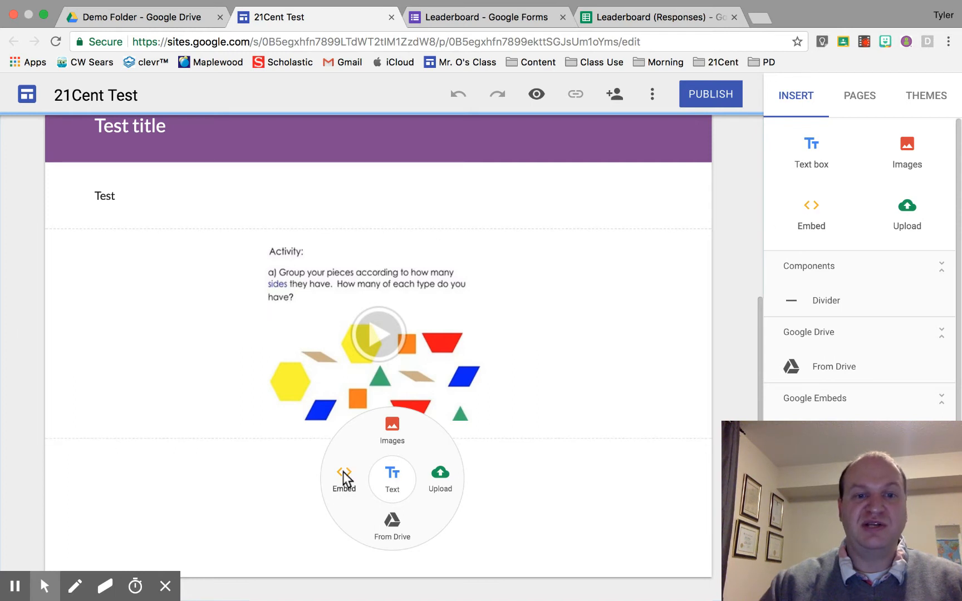
click(343, 479)
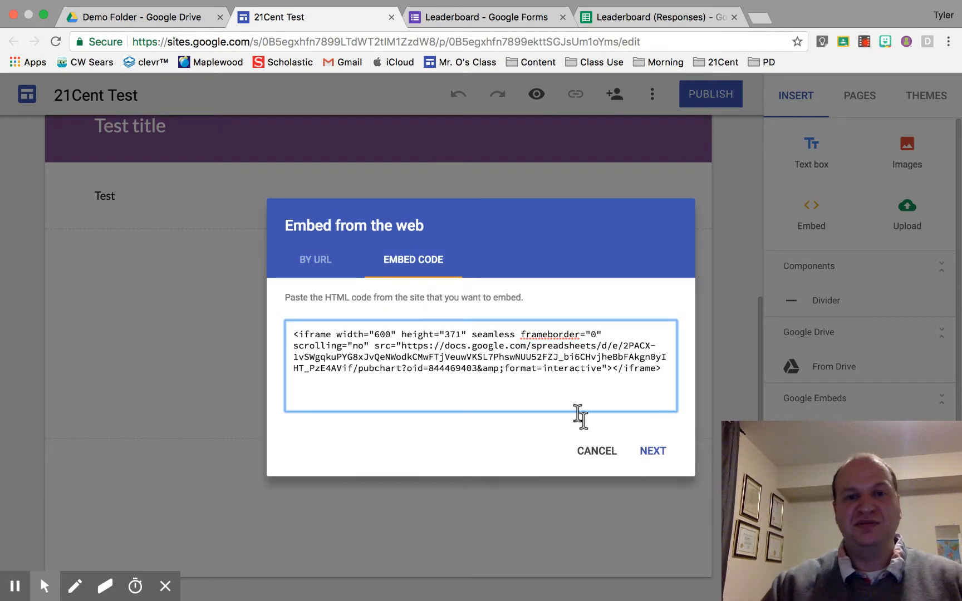
Preview the embed and insert the Hufflepuff pie chart onto the 21Cent Test page
click(651, 451)
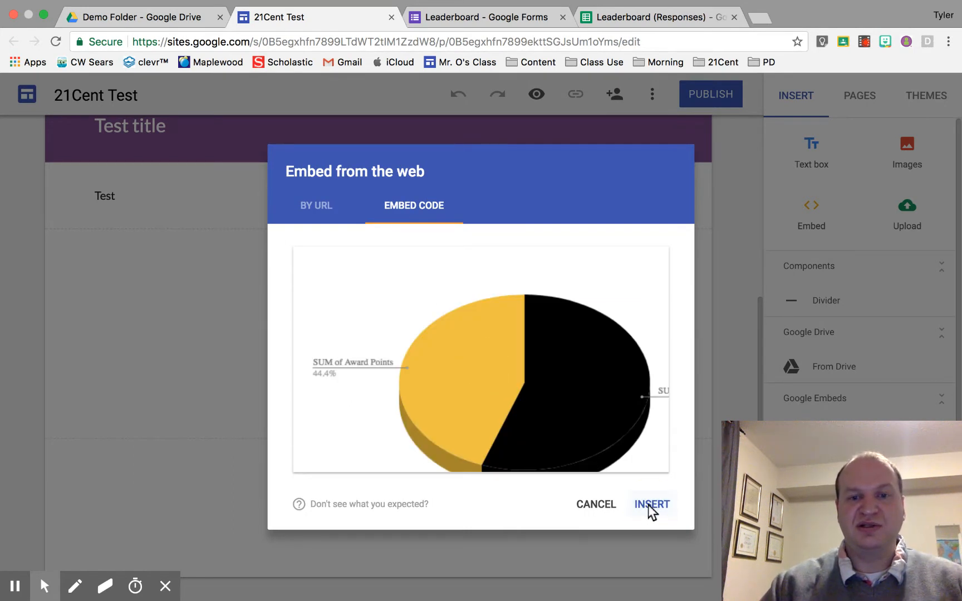
click(651, 503)
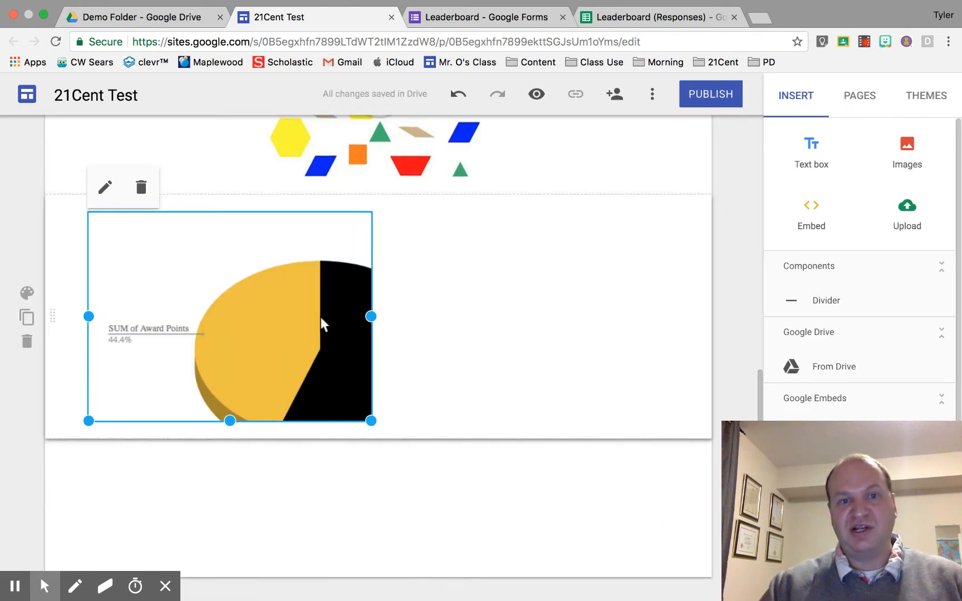
mouse_move(444, 416)
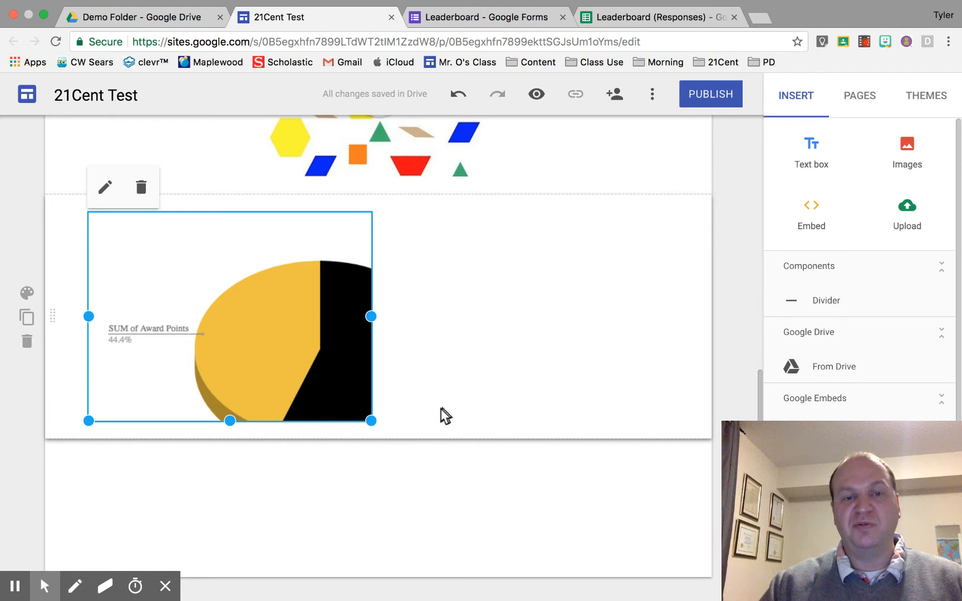
mouse_move(396, 339)
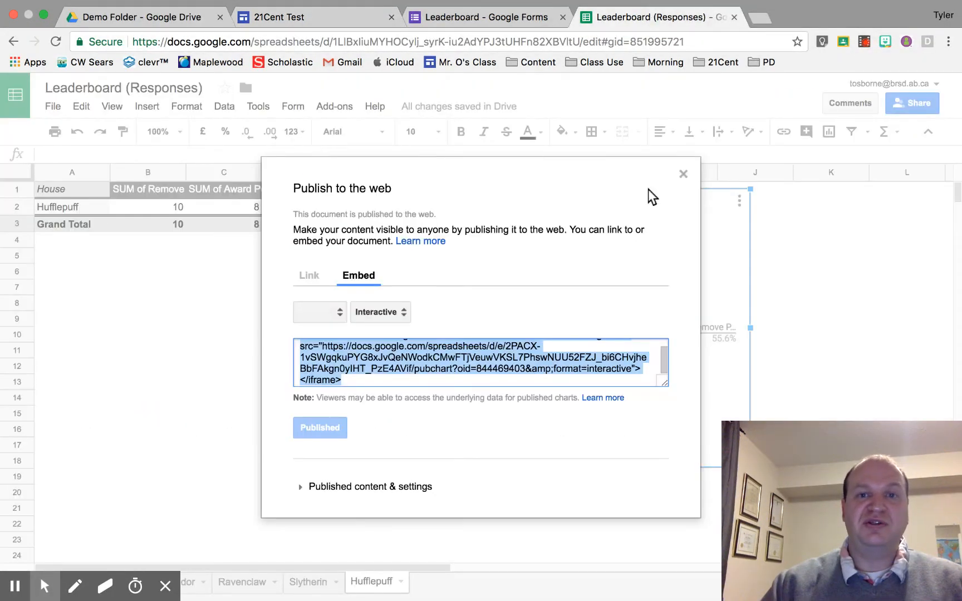
Reopen the Hufflepuff chart's publish dialog to review its embed code, then close it
click(682, 174)
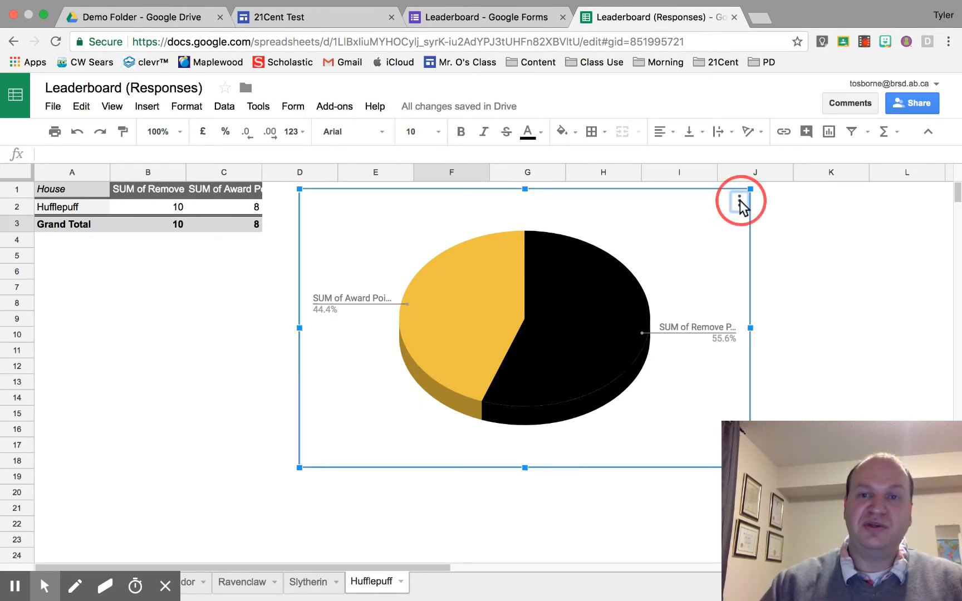
click(738, 199)
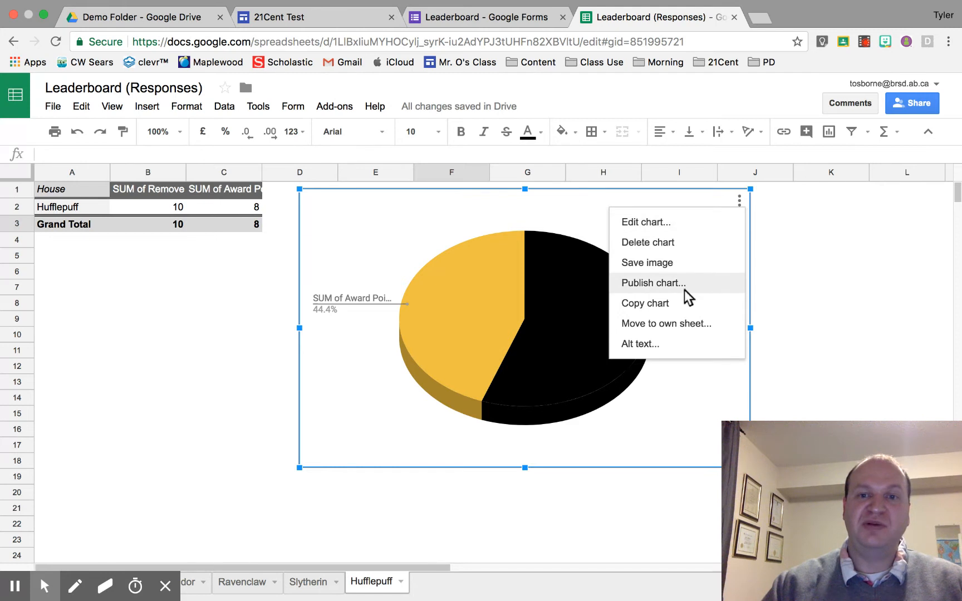
click(652, 283)
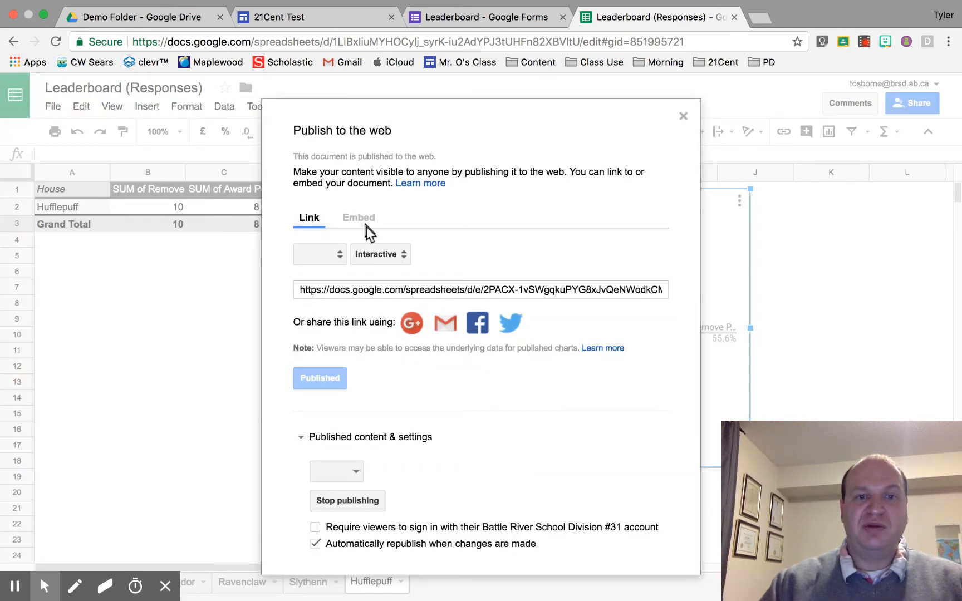
click(359, 217)
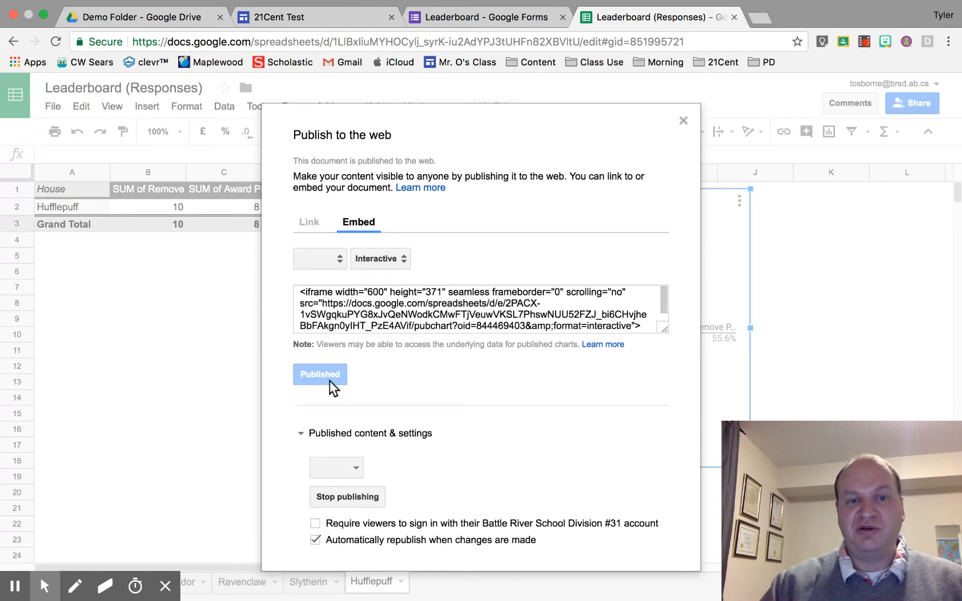
click(405, 316)
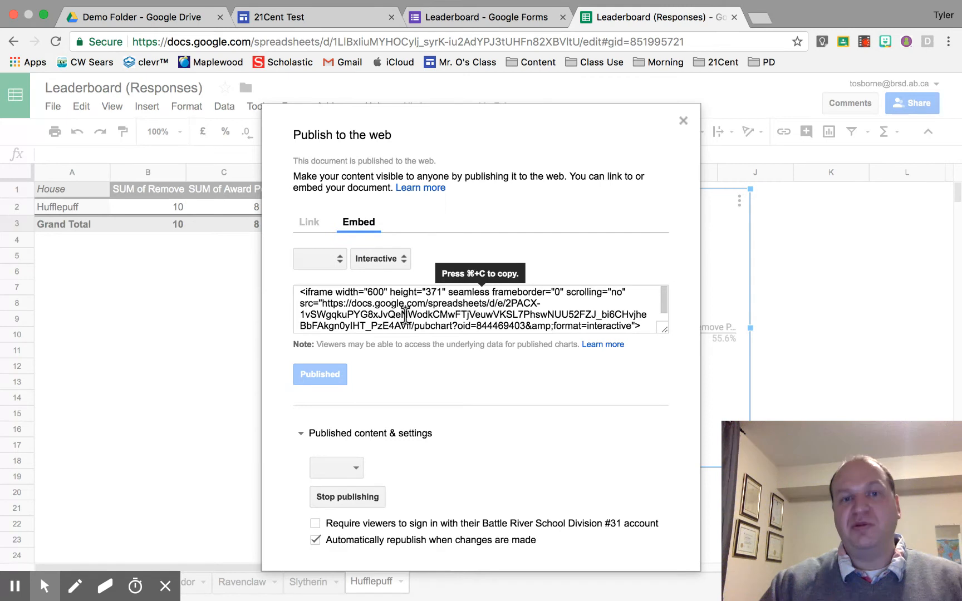
mouse_move(423, 302)
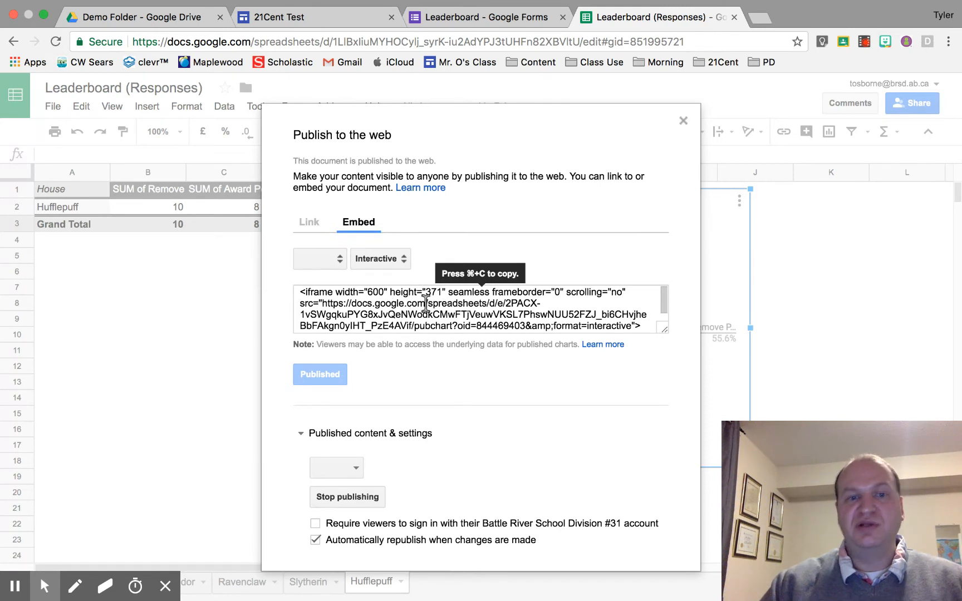
click(683, 120)
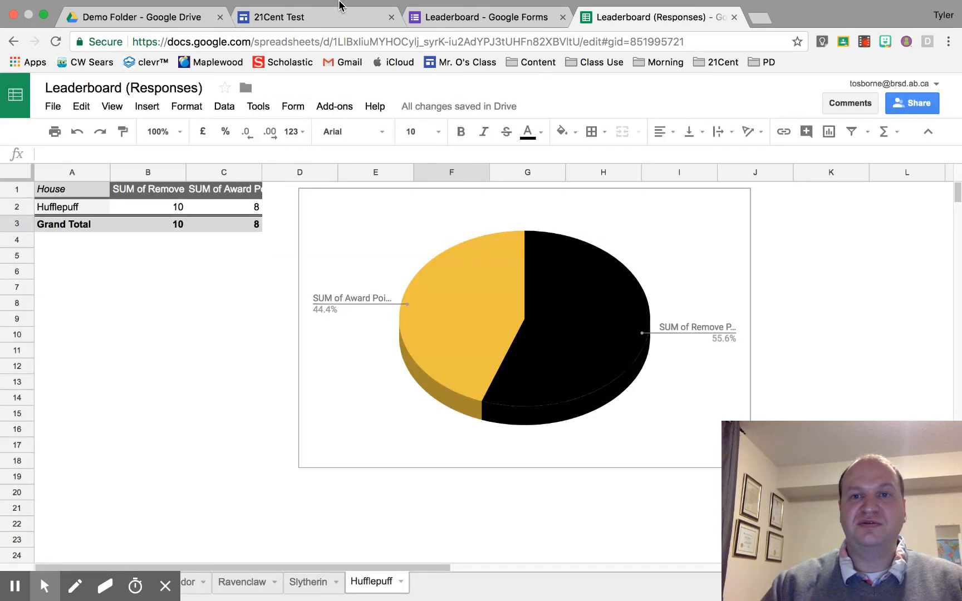